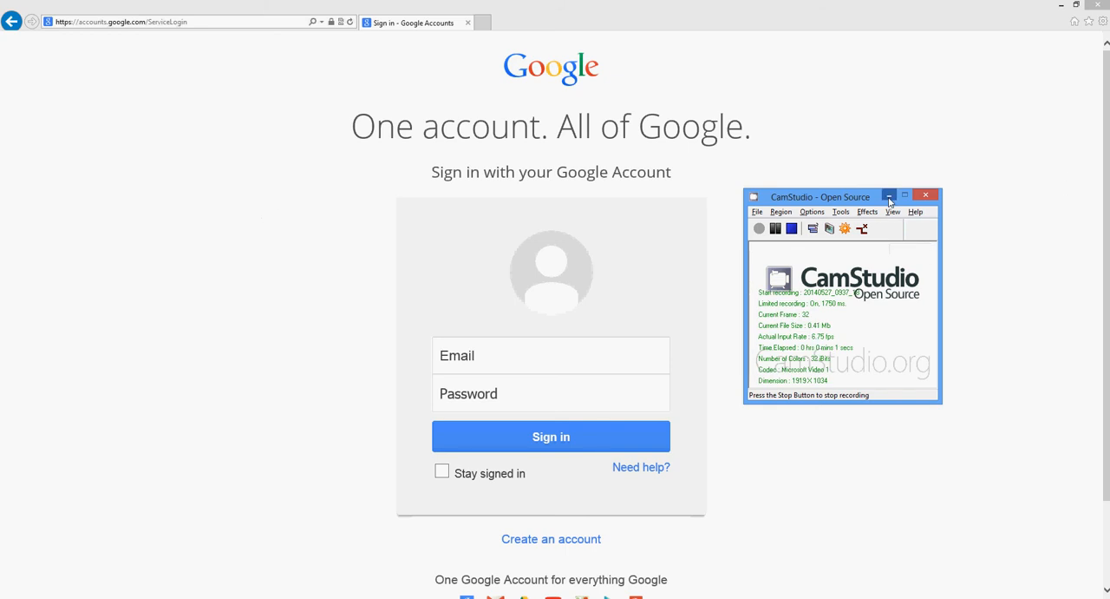
left_click(889, 196)
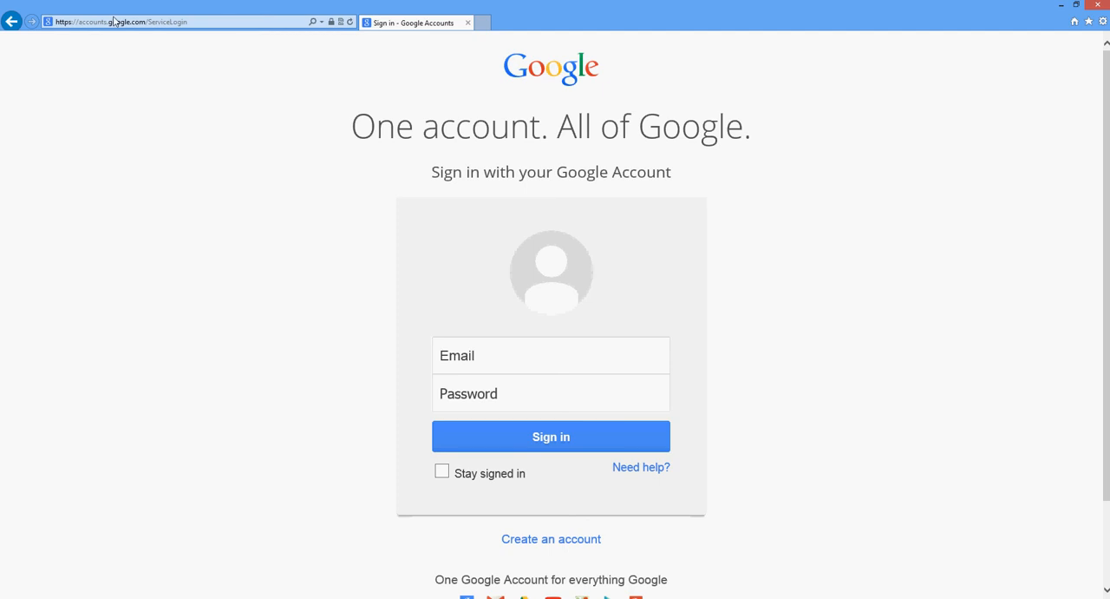
mouse_move(127, 34)
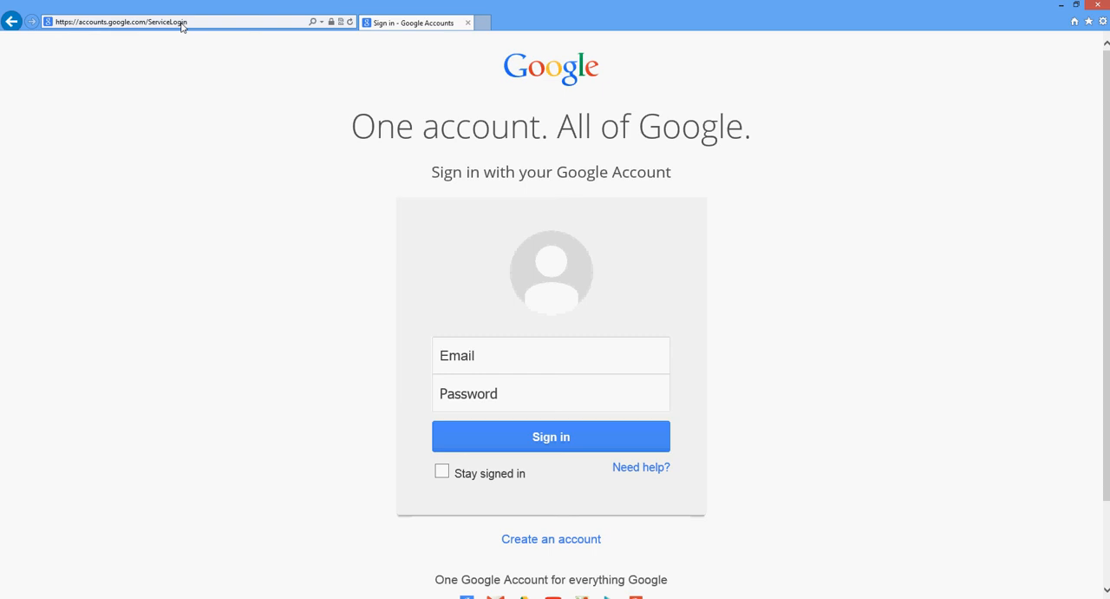
mouse_move(472, 235)
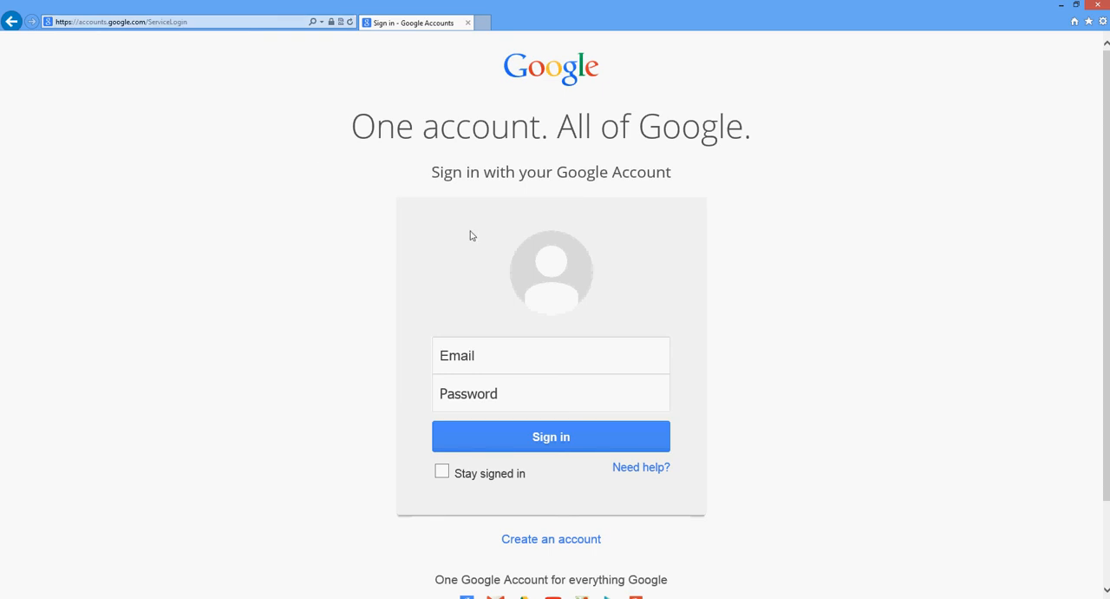
mouse_move(211, 231)
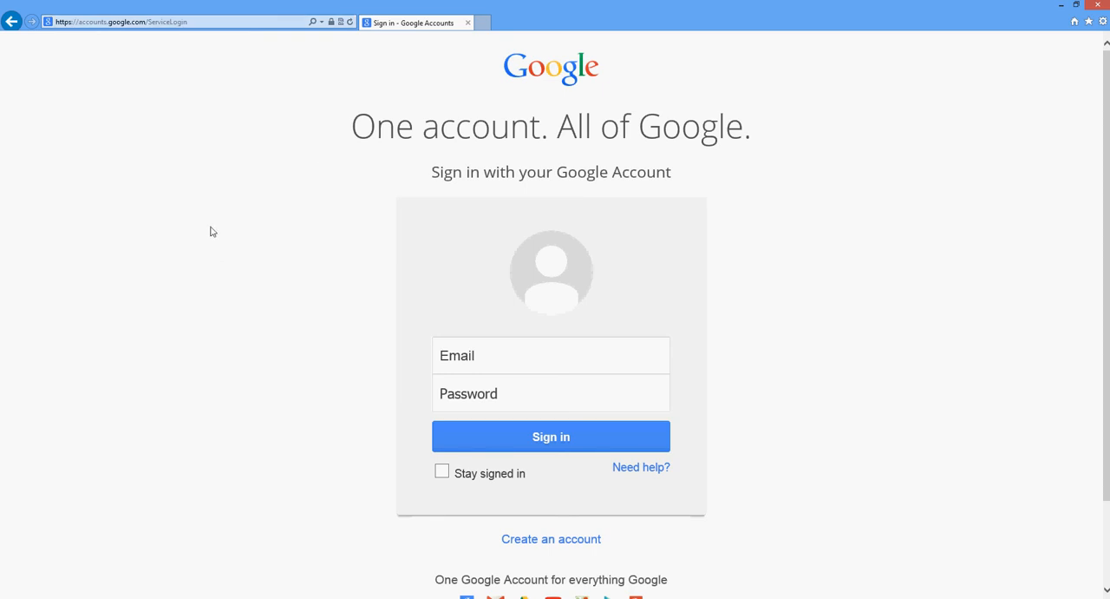
left_click(551, 355)
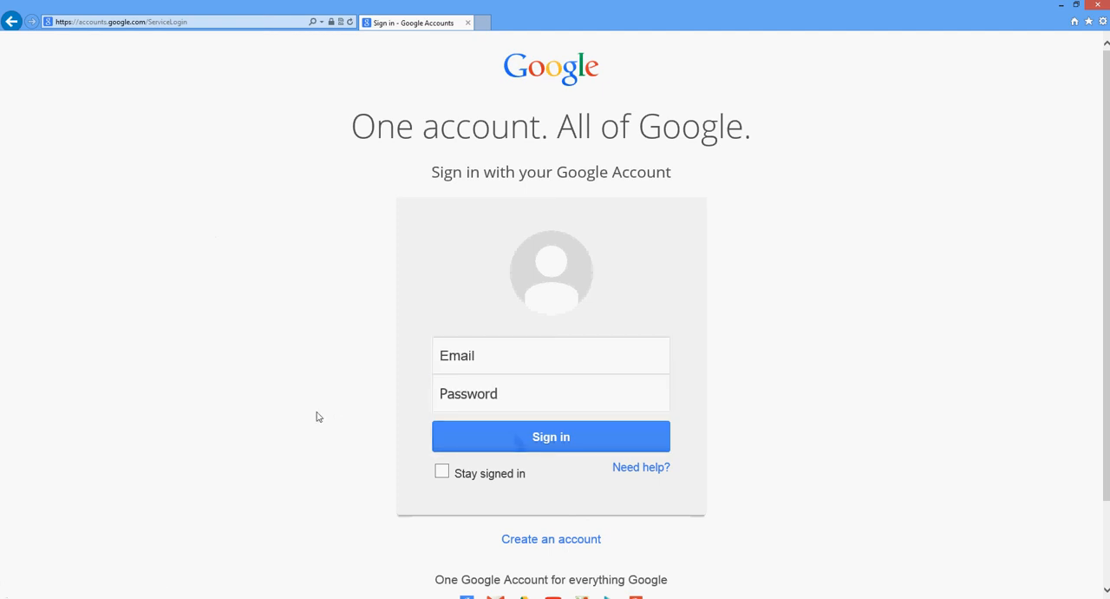
mouse_move(351, 372)
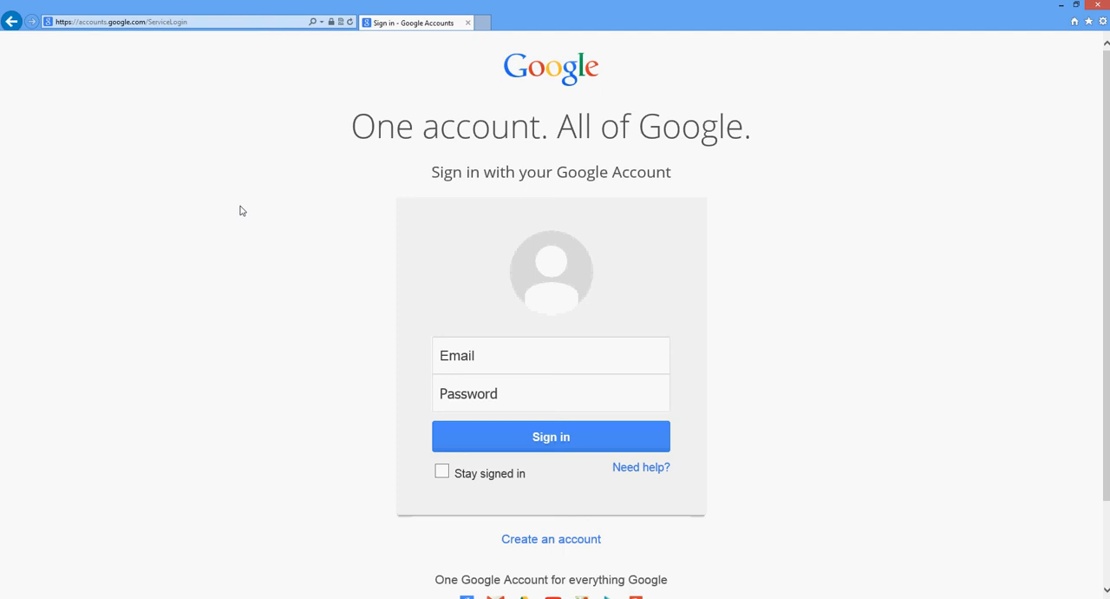
mouse_move(170, 26)
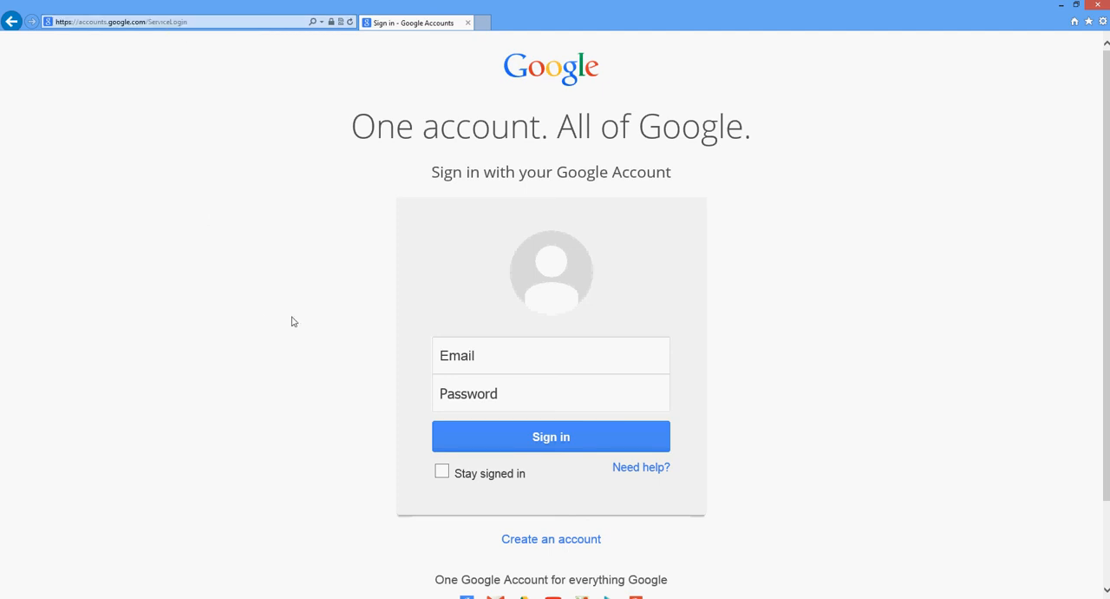
mouse_move(261, 320)
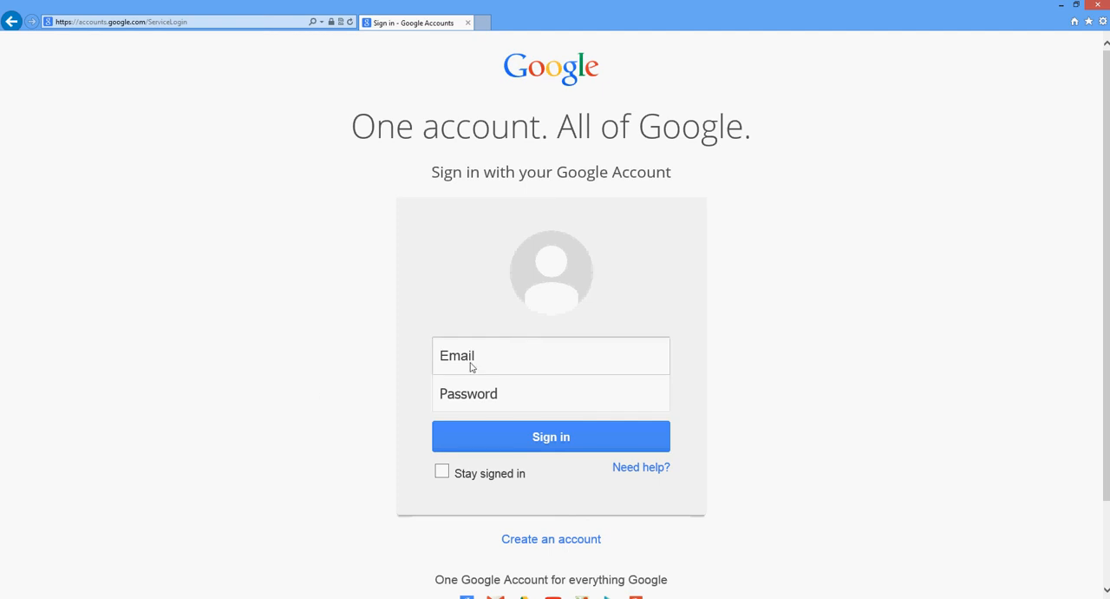
mouse_move(287, 393)
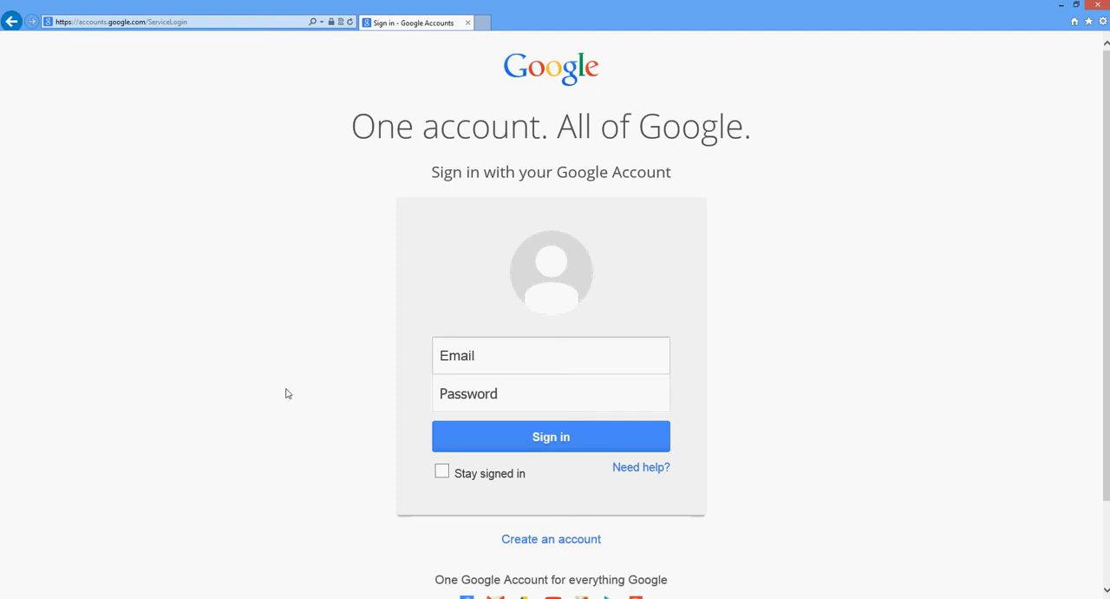